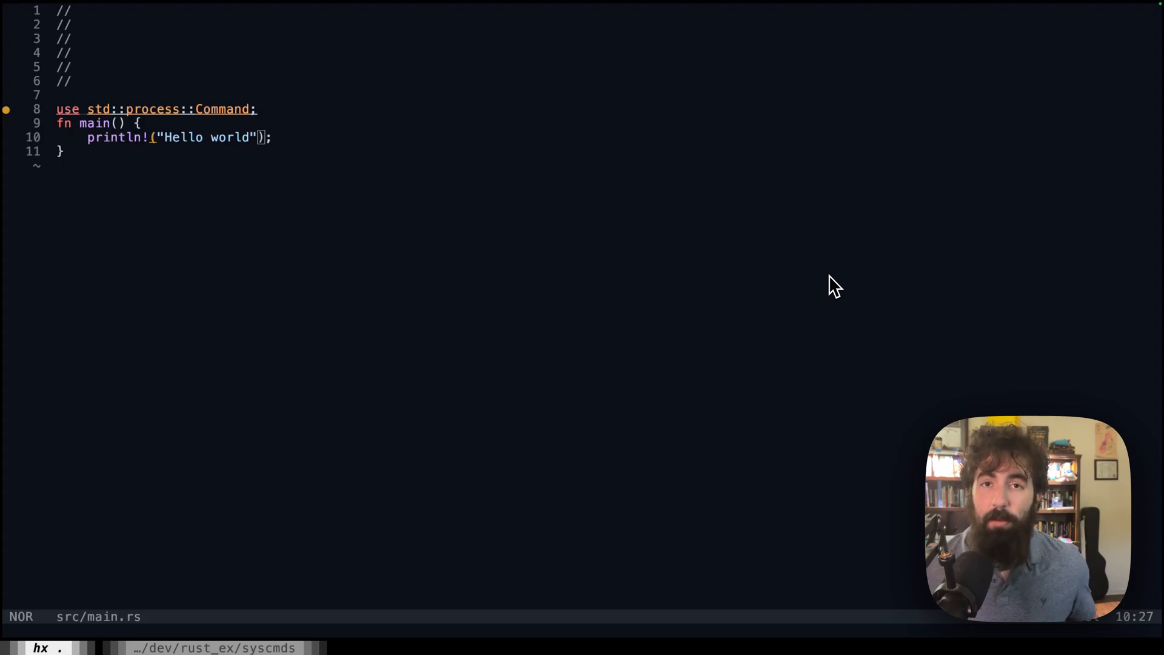
mouse_move(816, 291)
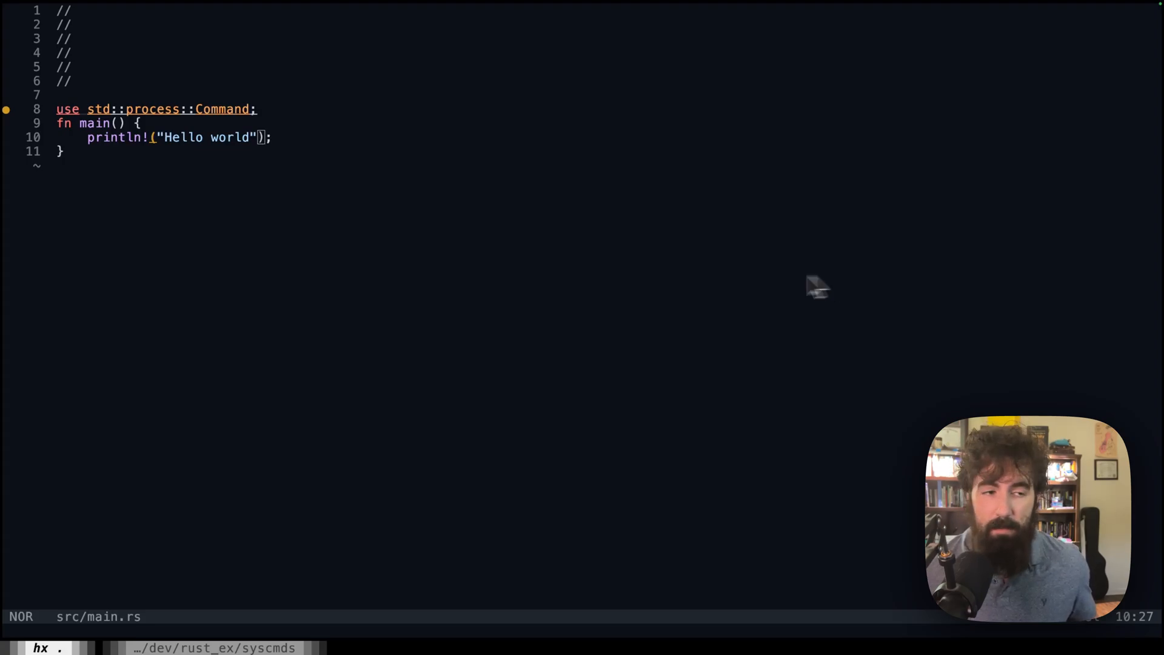
mouse_move(433, 255)
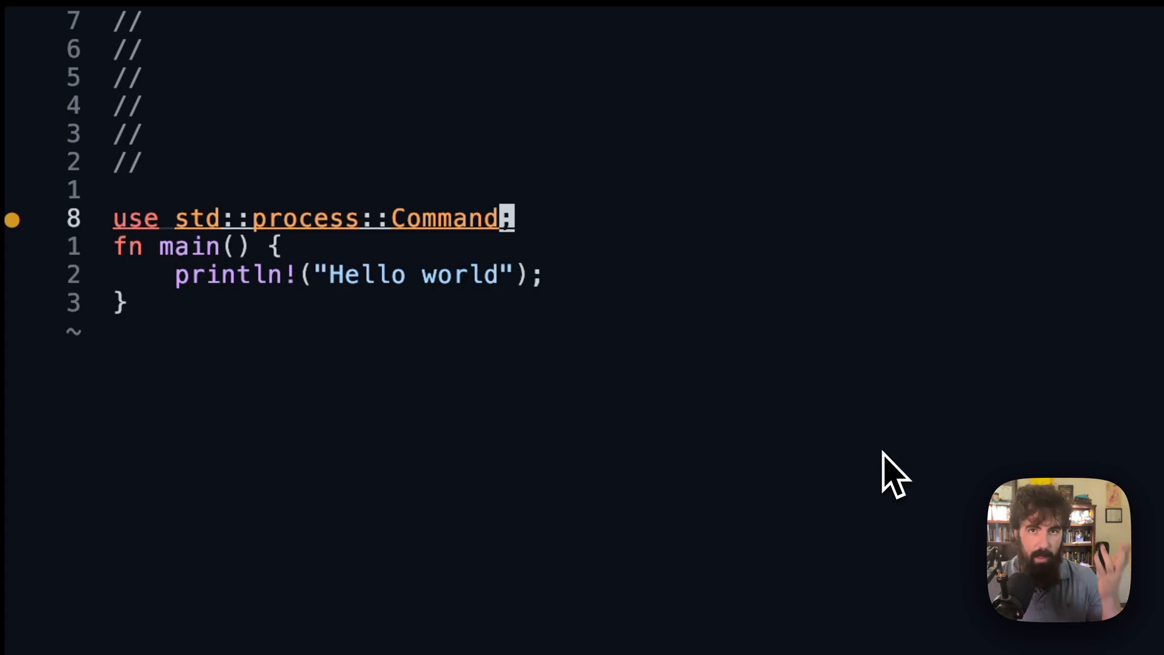
Write let mut cmd = Command::new("echo") with argument 'Like and subscribe', .output() and .expect().
type(";")
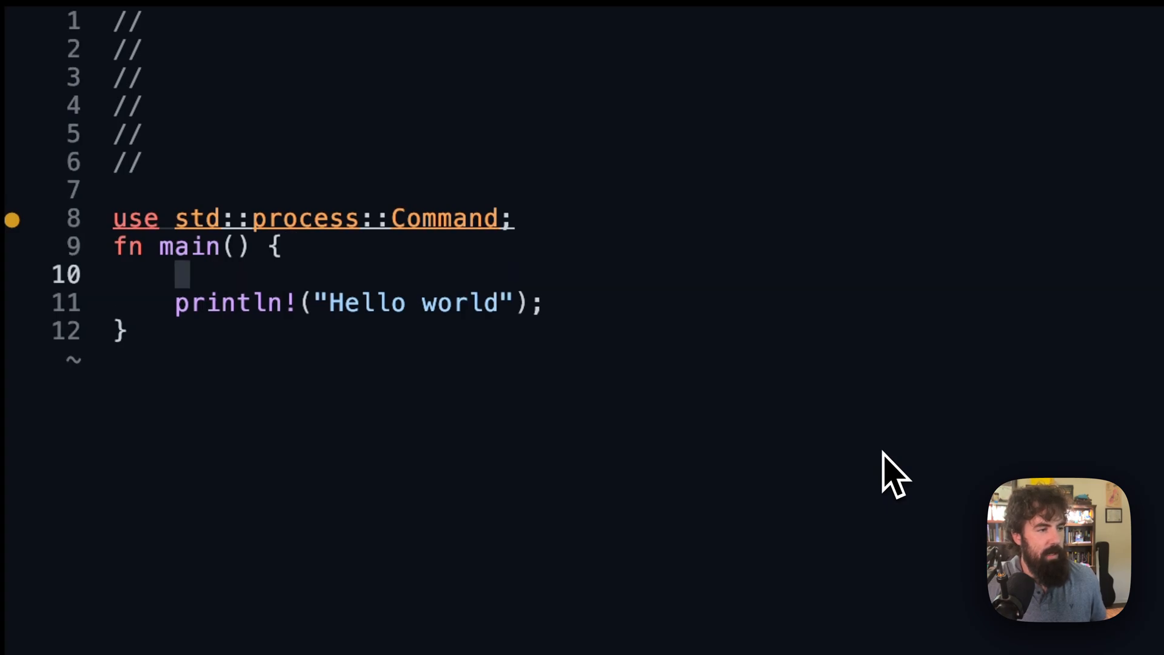
type("let m")
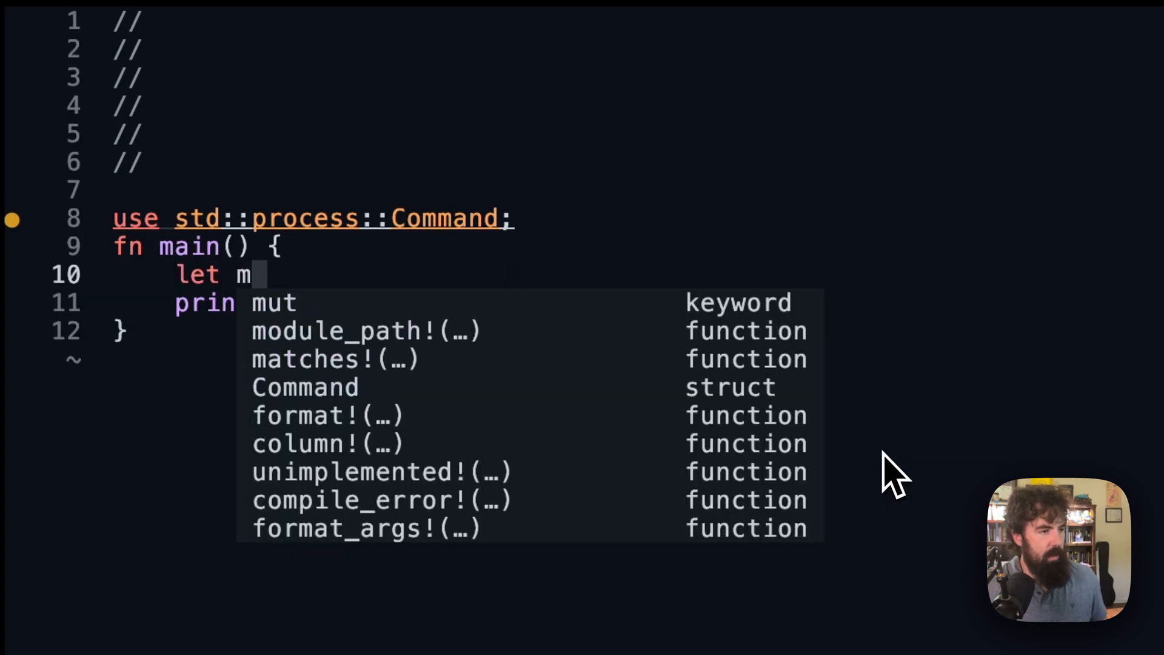
type("ut cmd")
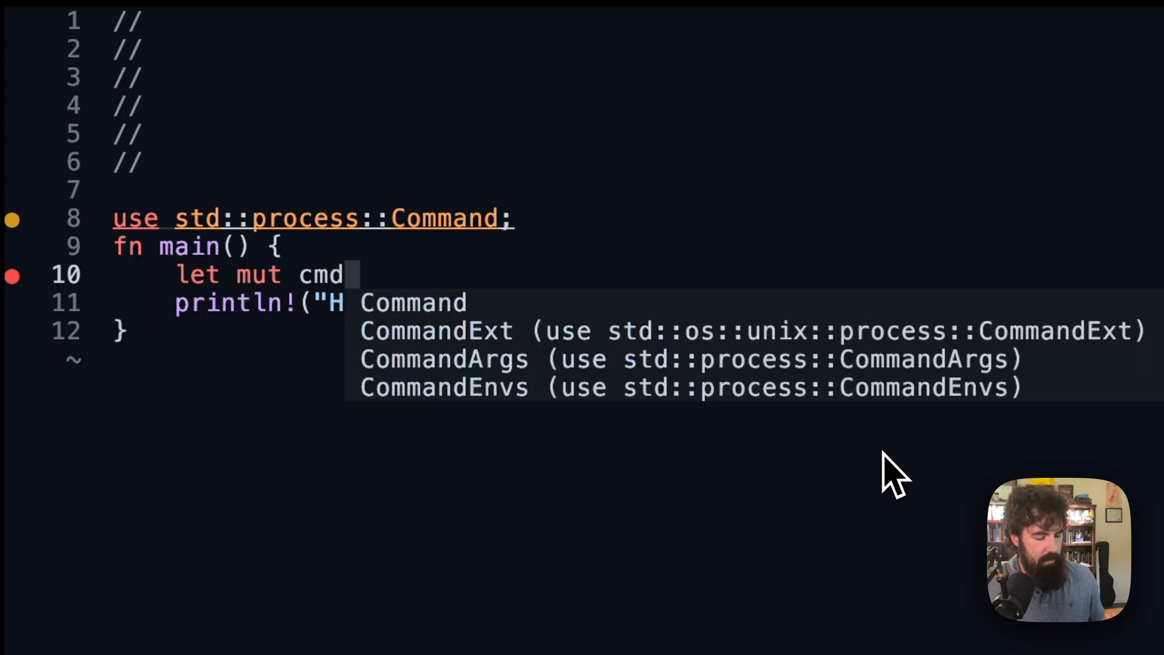
type("=")
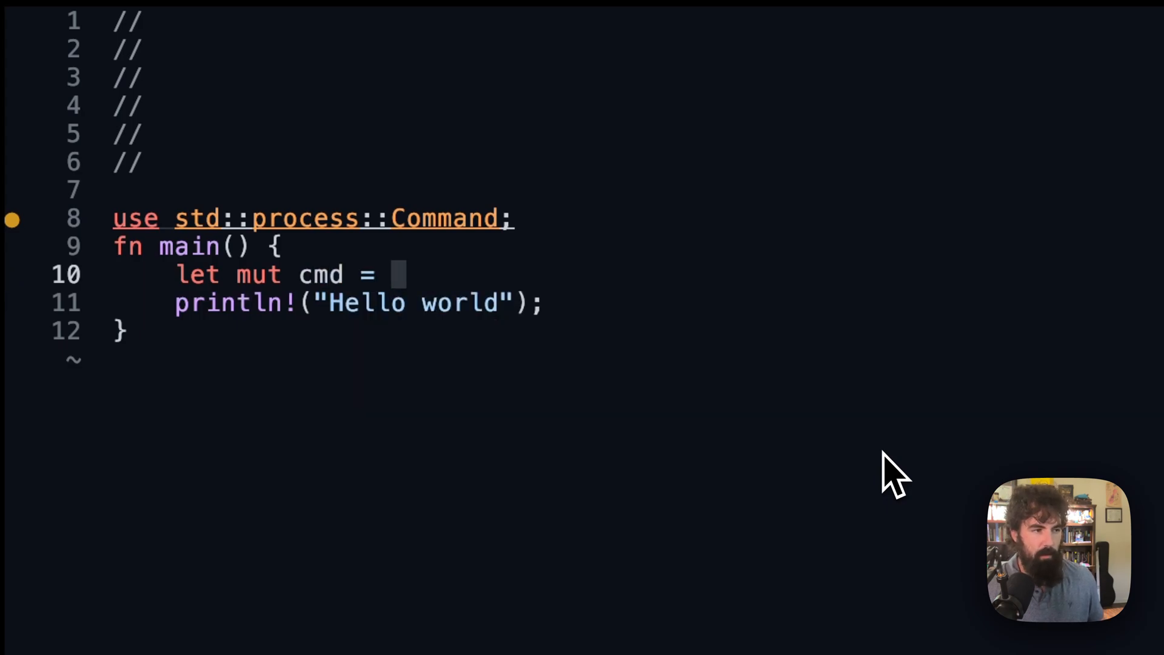
type("Command::new(\"echo")
type(".arg(\"Like and subscribe")
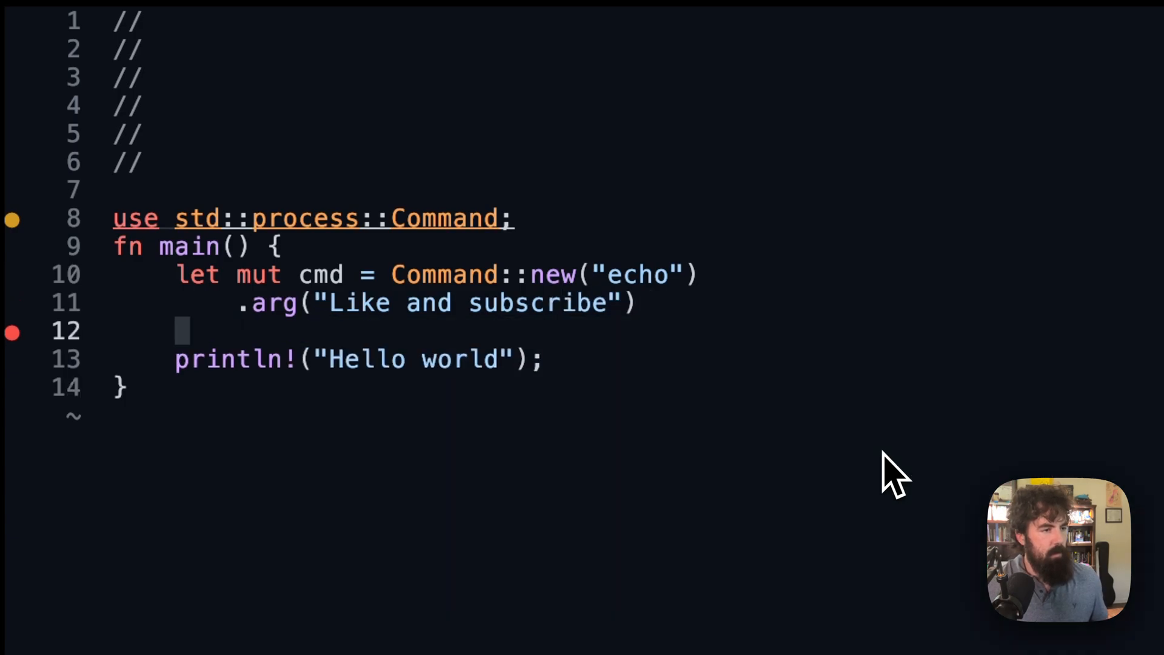
type(".output(")
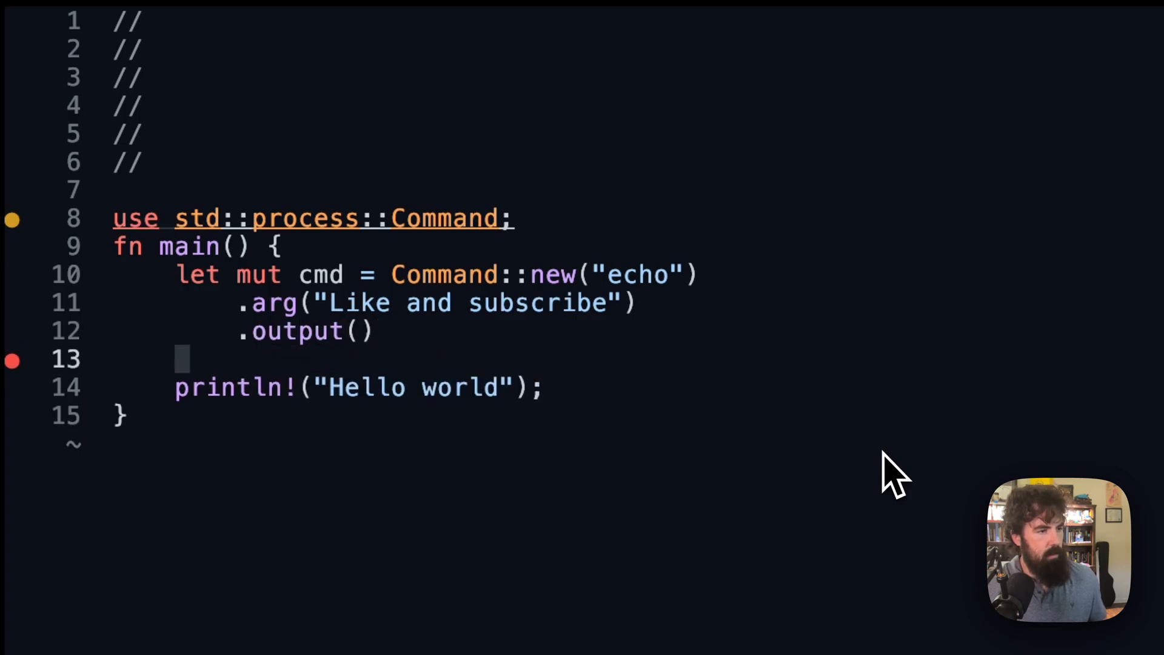
type(".expect(\"Somethign")
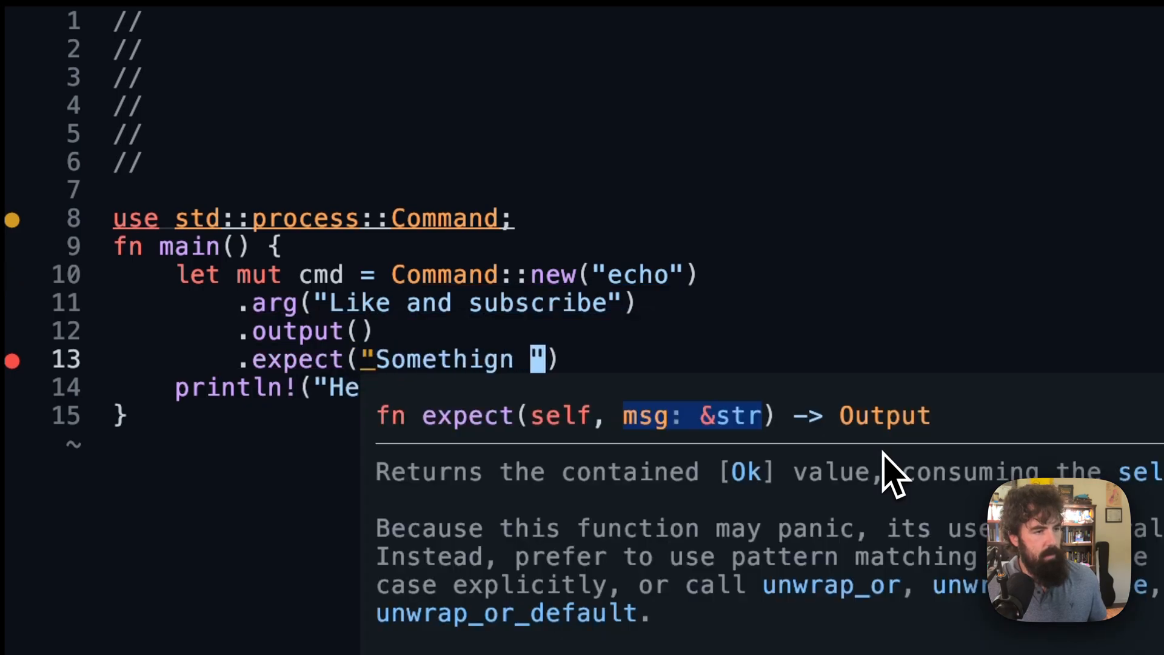
key("Backspace")
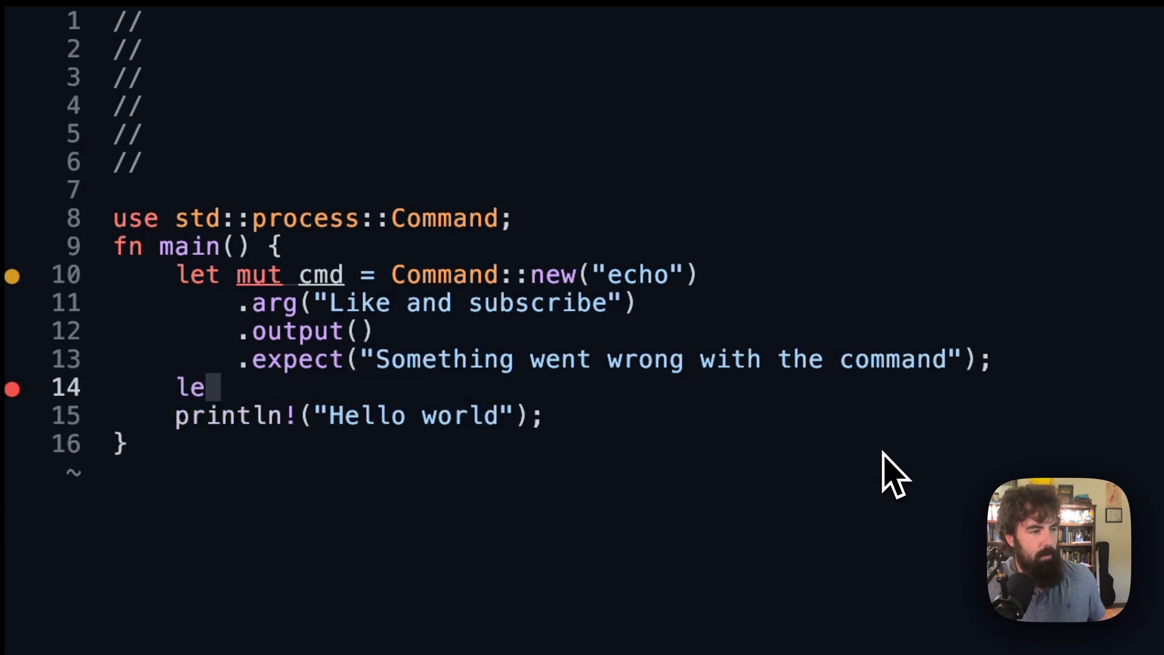
Add let out = String::from_utf8_lossy(&cmd.stdout) and print it as "CMD output: {}".
type("t out =")
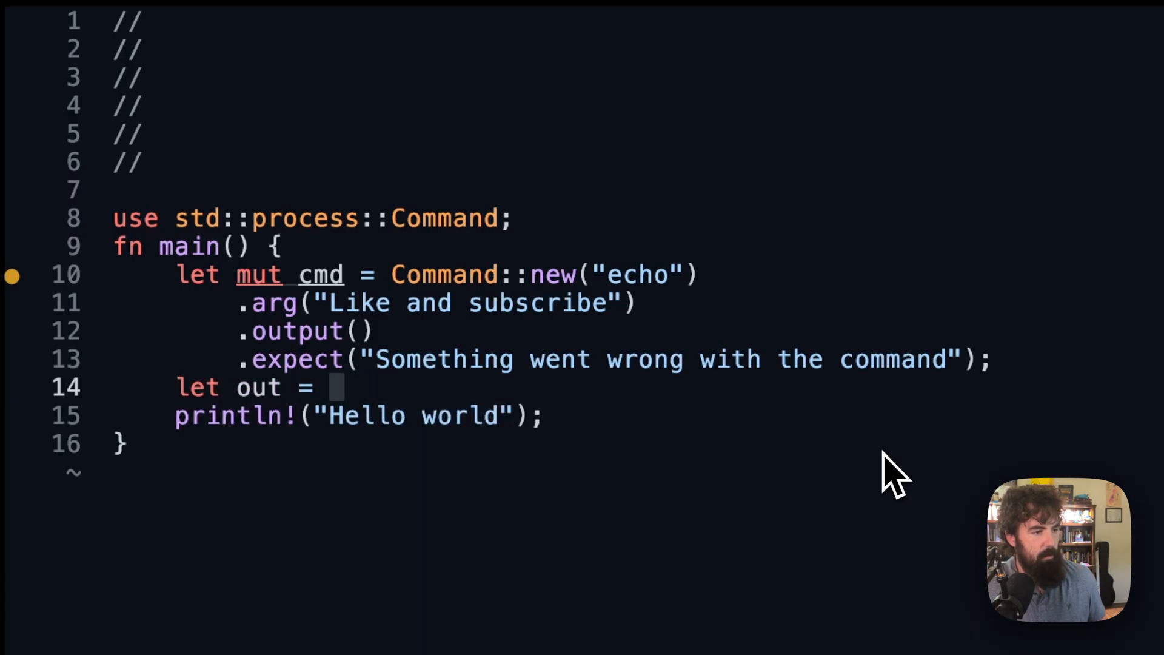
type("String::from_")
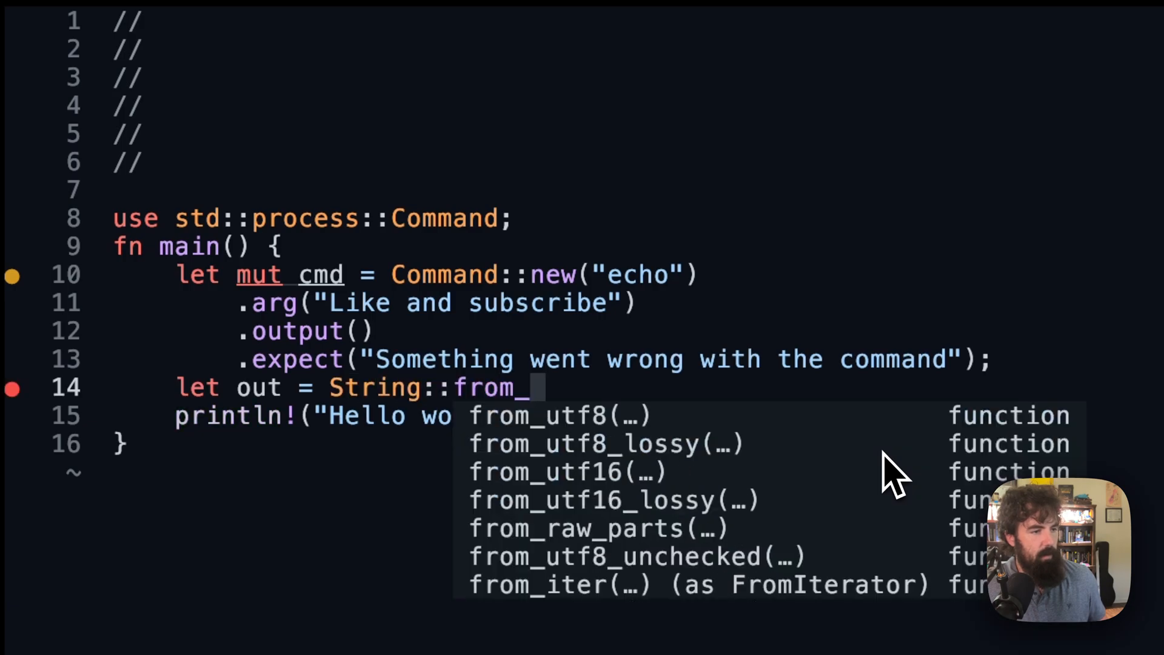
type("utf8_losst")
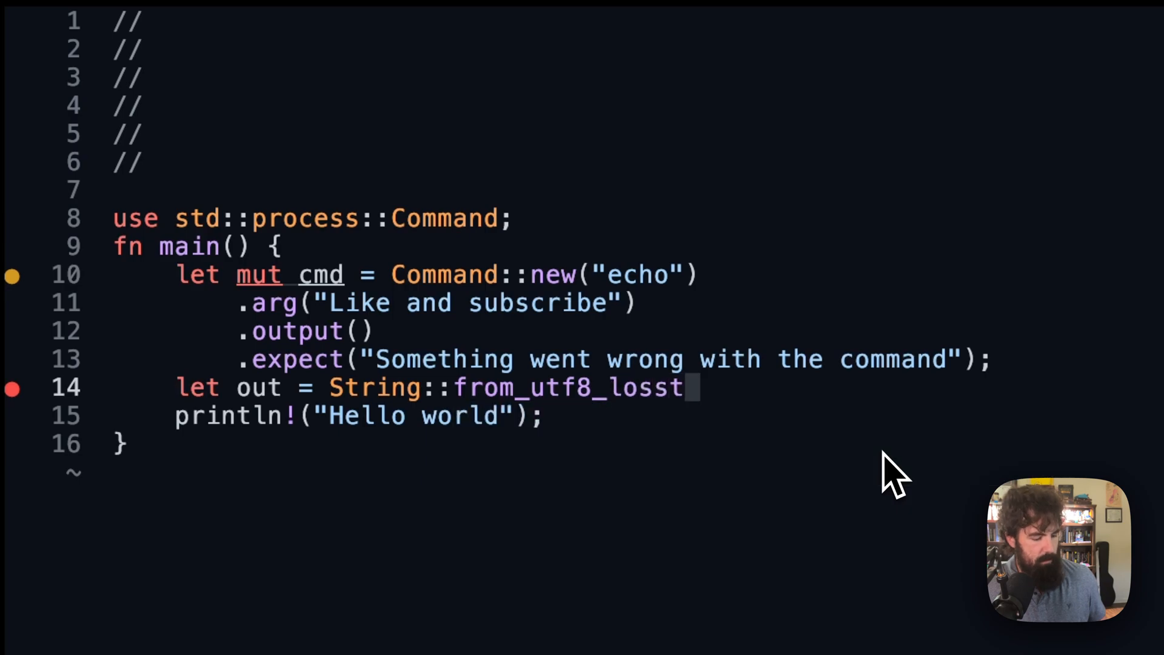
type("y();")
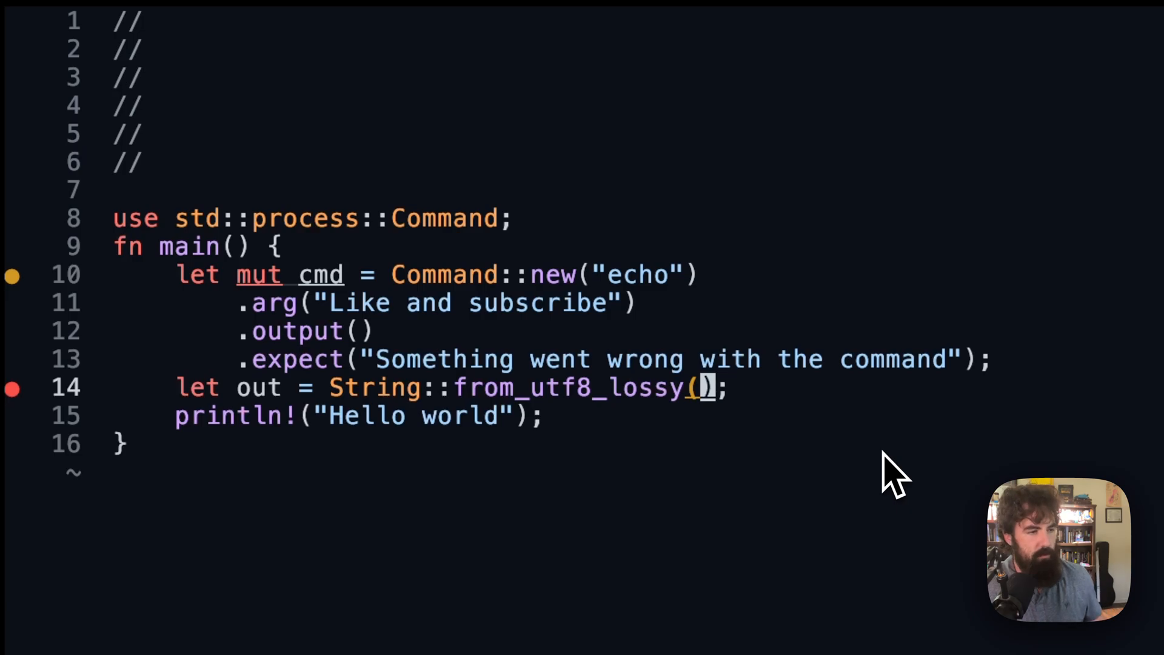
type("cmd")
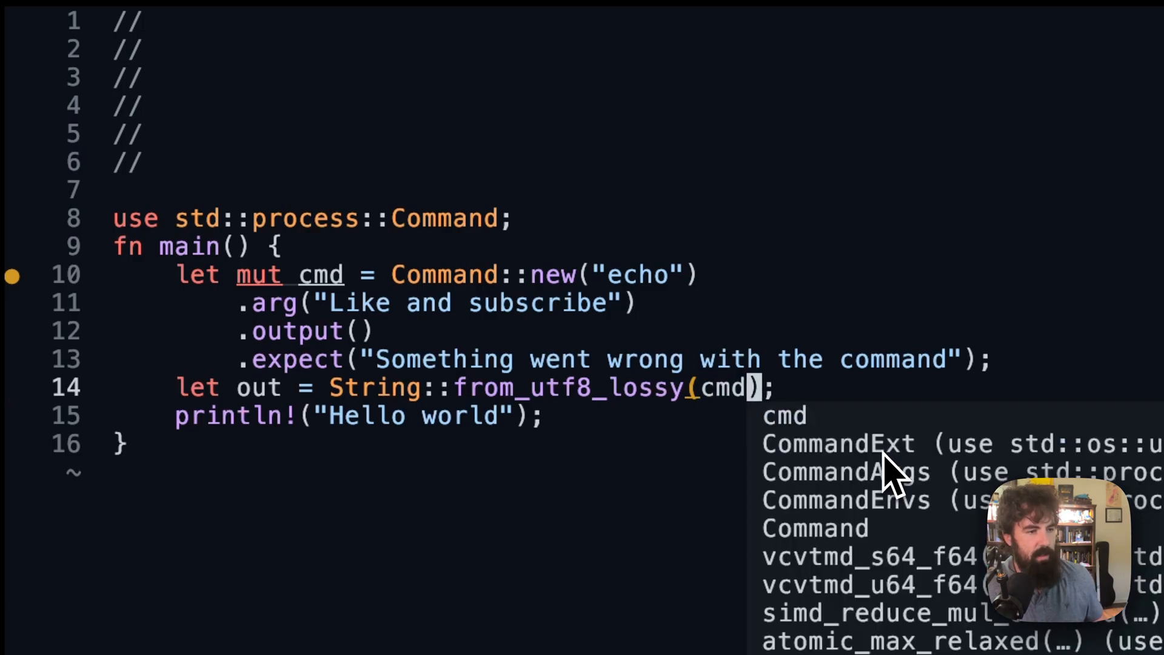
type(".stdout")
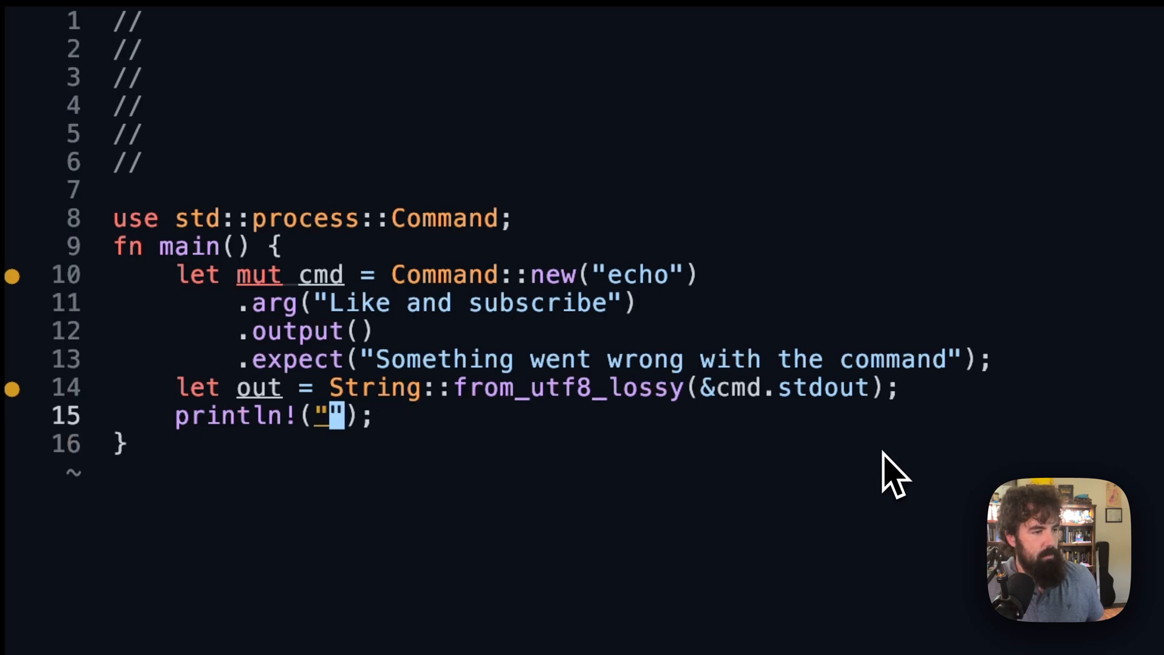
type("CMD output")
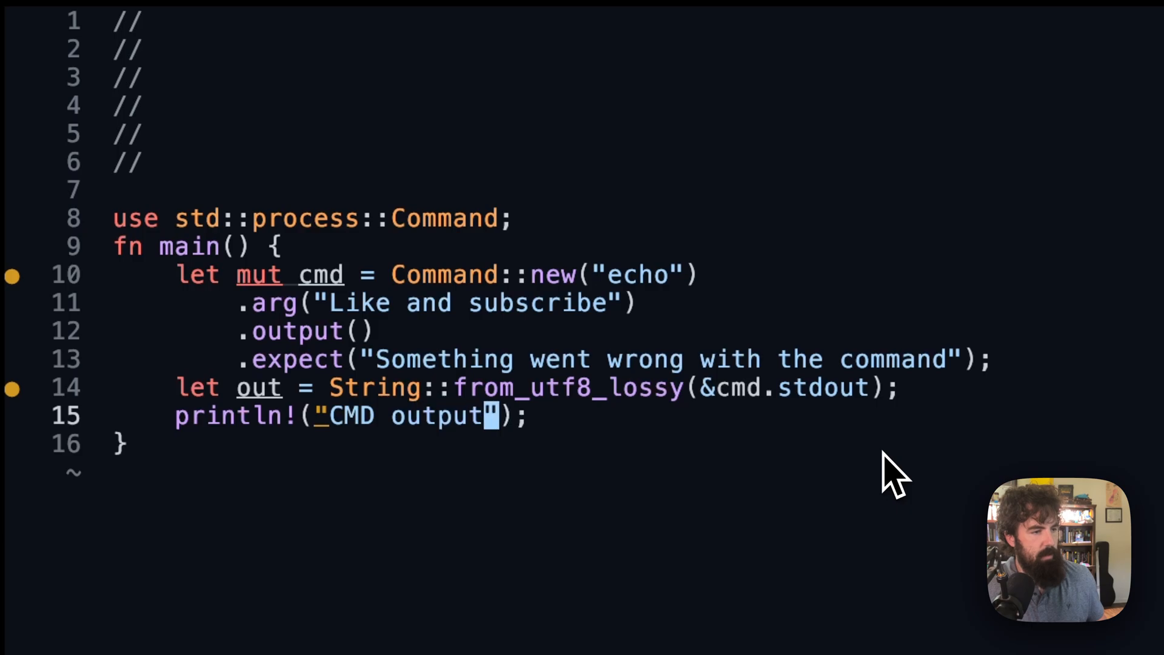
type(": {}")
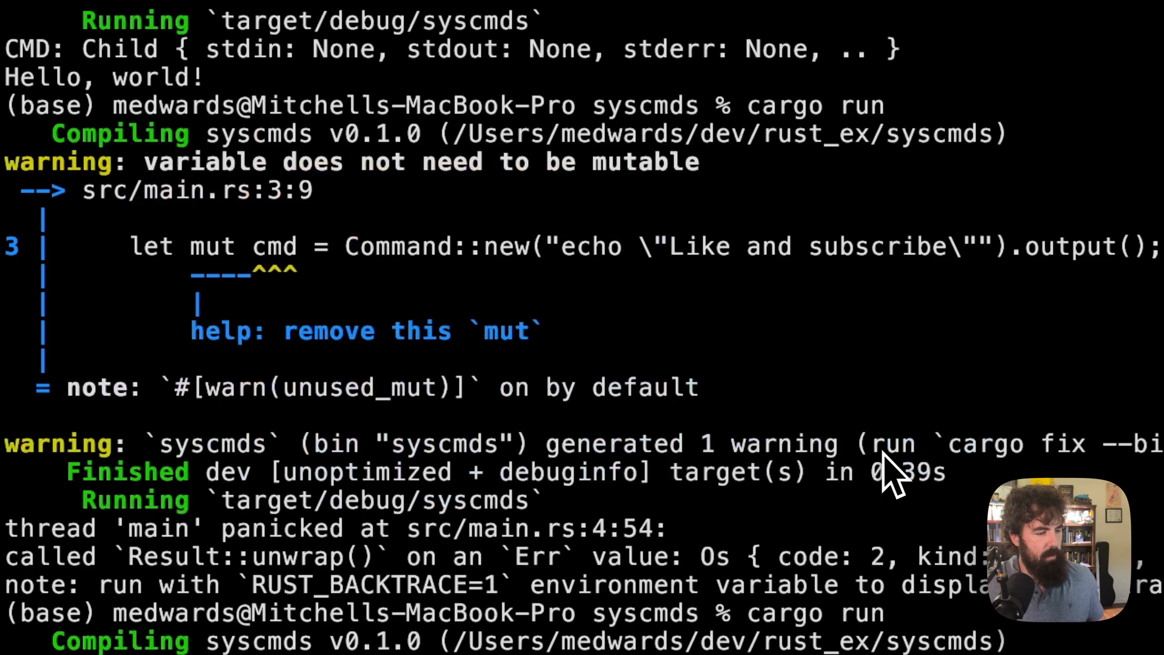
Check the earlier cargo run output in the terminal, showing a mutability warning and a panic.
key("Enter")
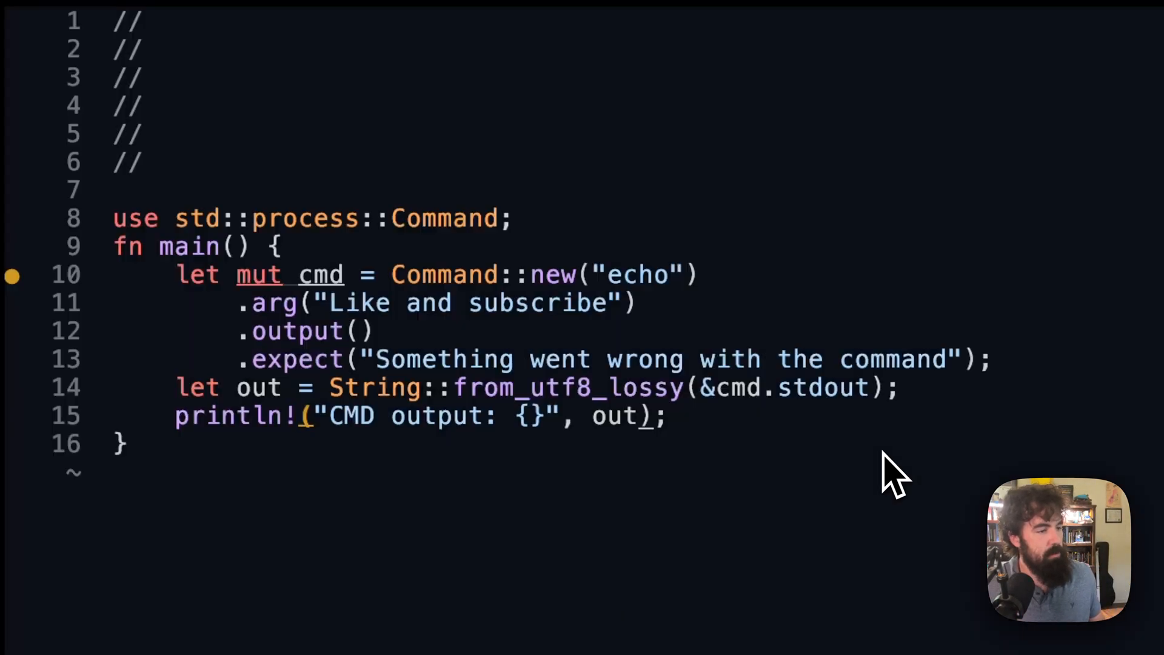
Add let err = String::from_utf8_lossy(&cmd.stderr) and println!("CMD error: {}", err).
key("Enter")
type("let err =")
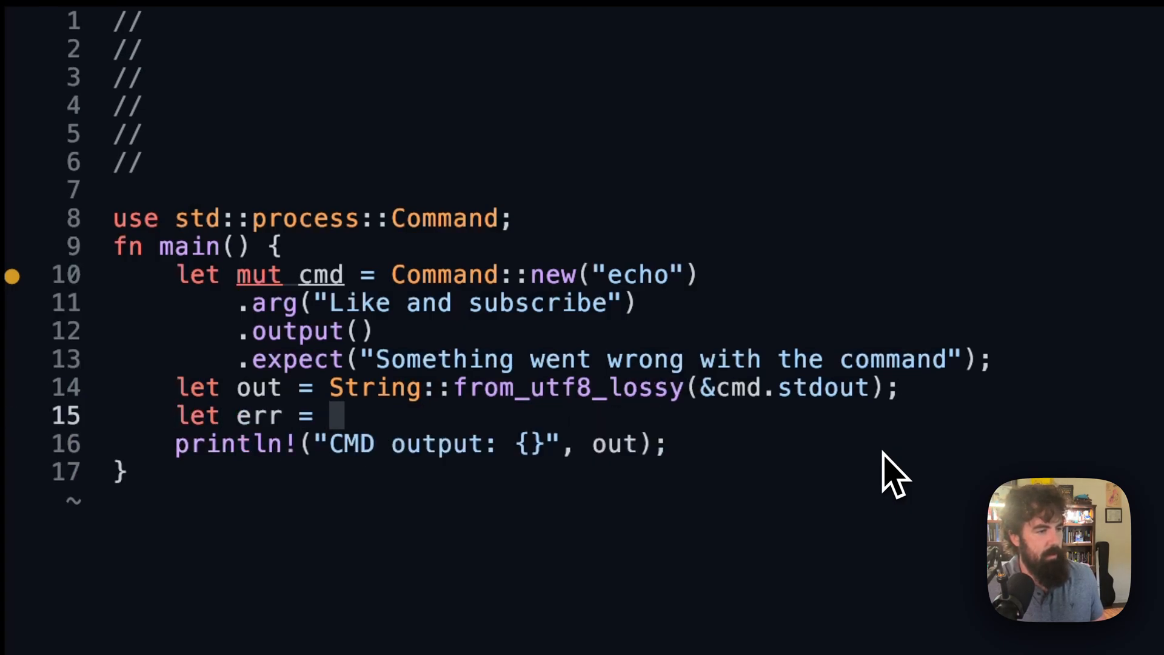
type("String::f")
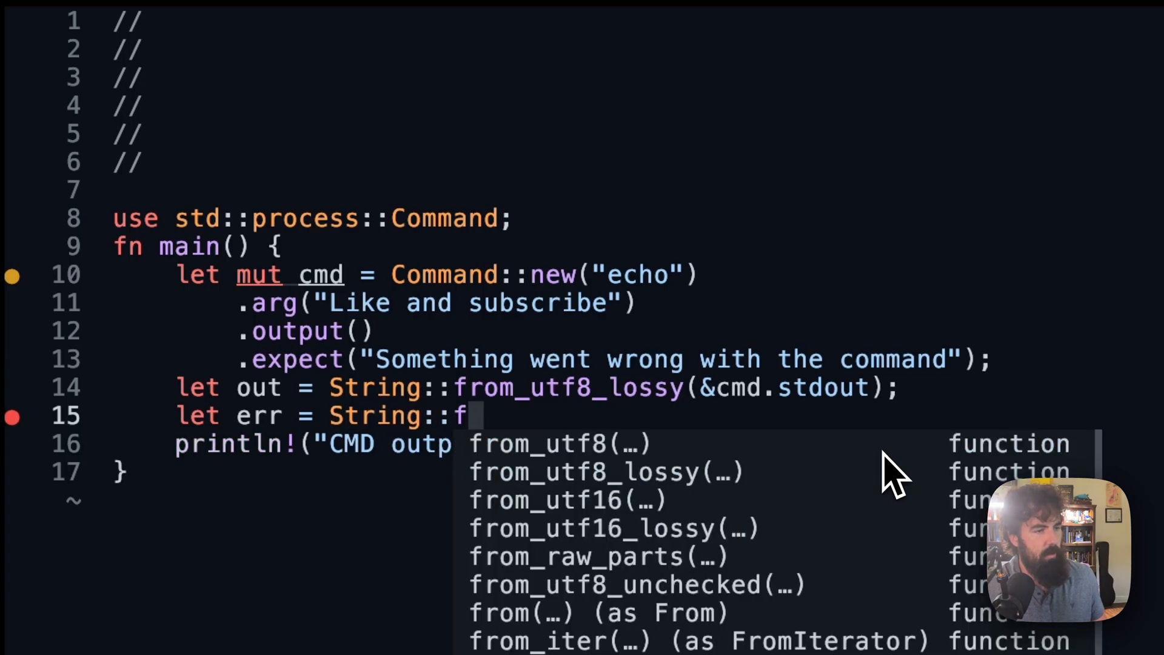
type("rom_utf8_lossy(")
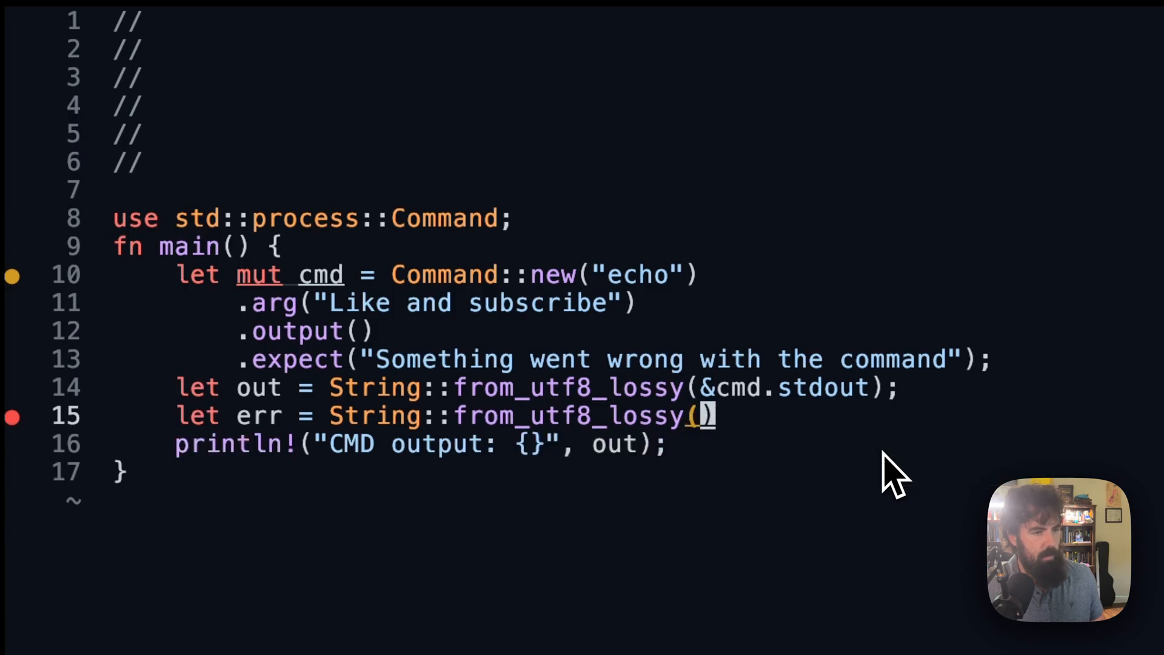
type("&cmd.stderr")
type("println!(\"CMD error")
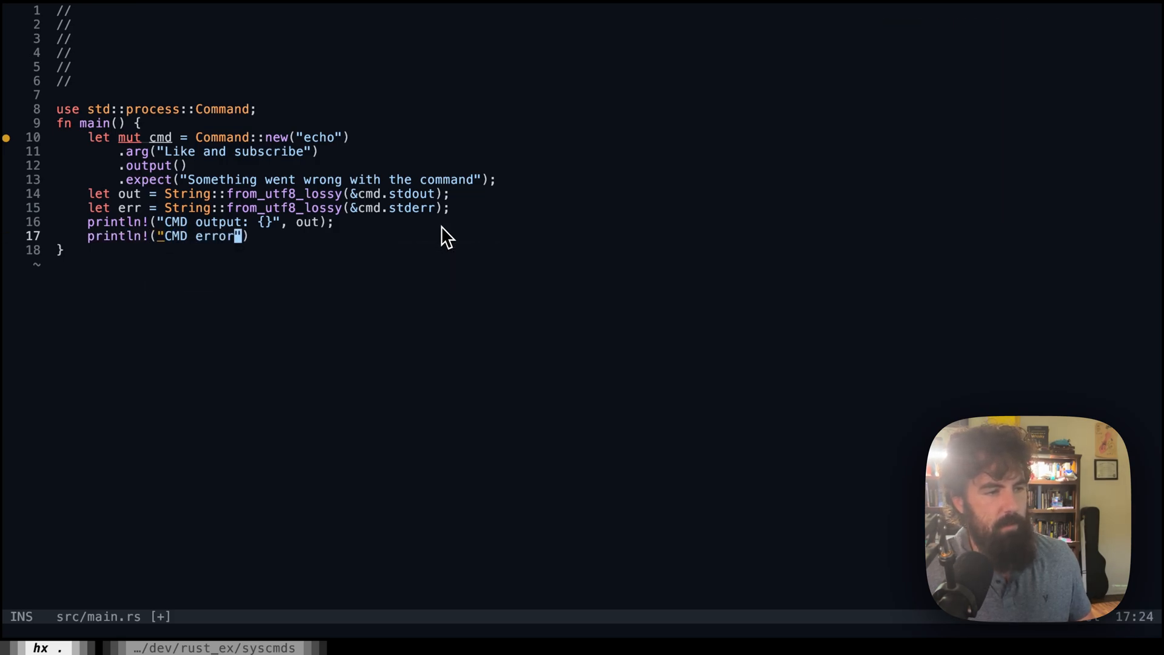
type(": {}")
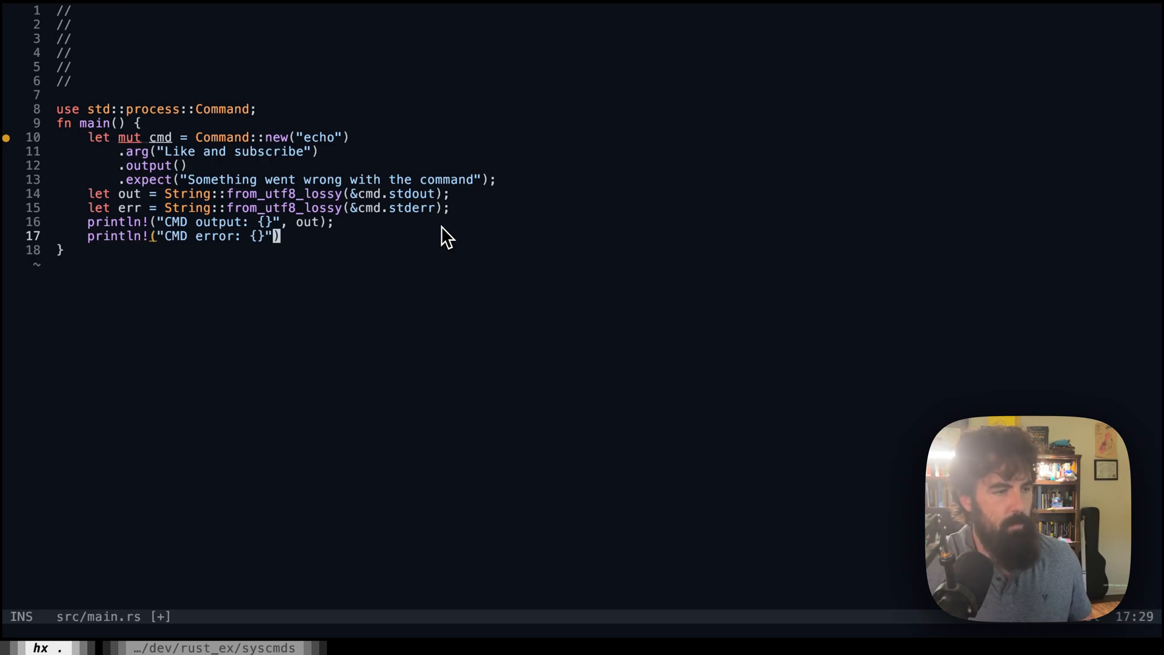
type(", er")
left_click(205, 136)
type("ls")
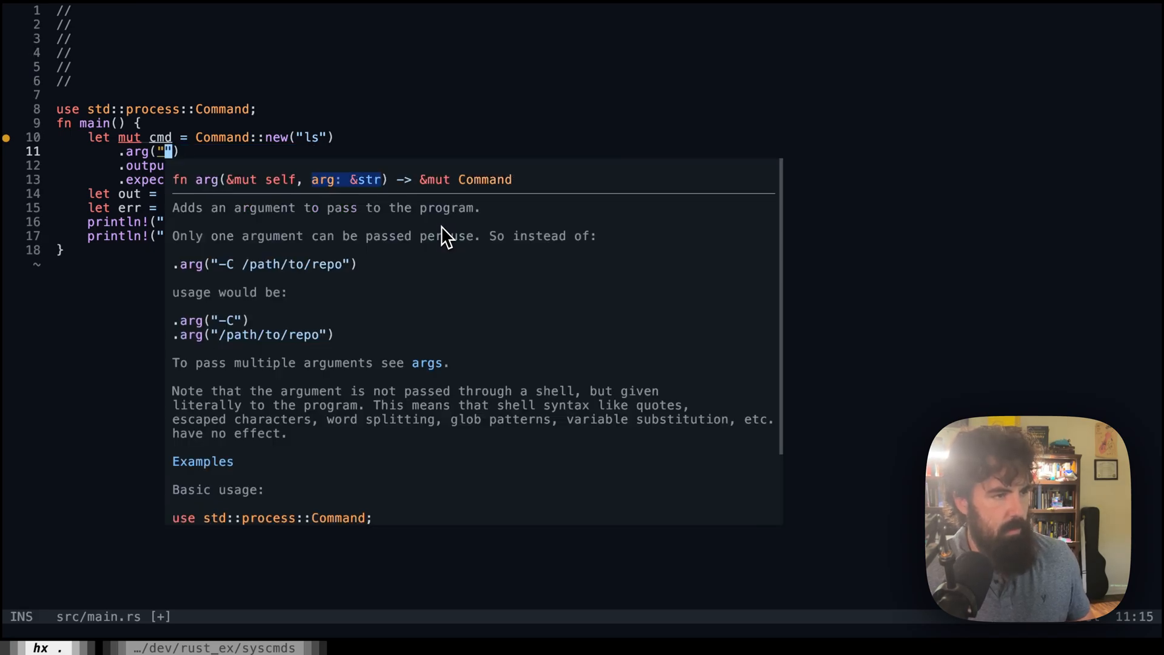
Change the command from echo to ls with a ~/th... home-directory path argument.
type("~/th")
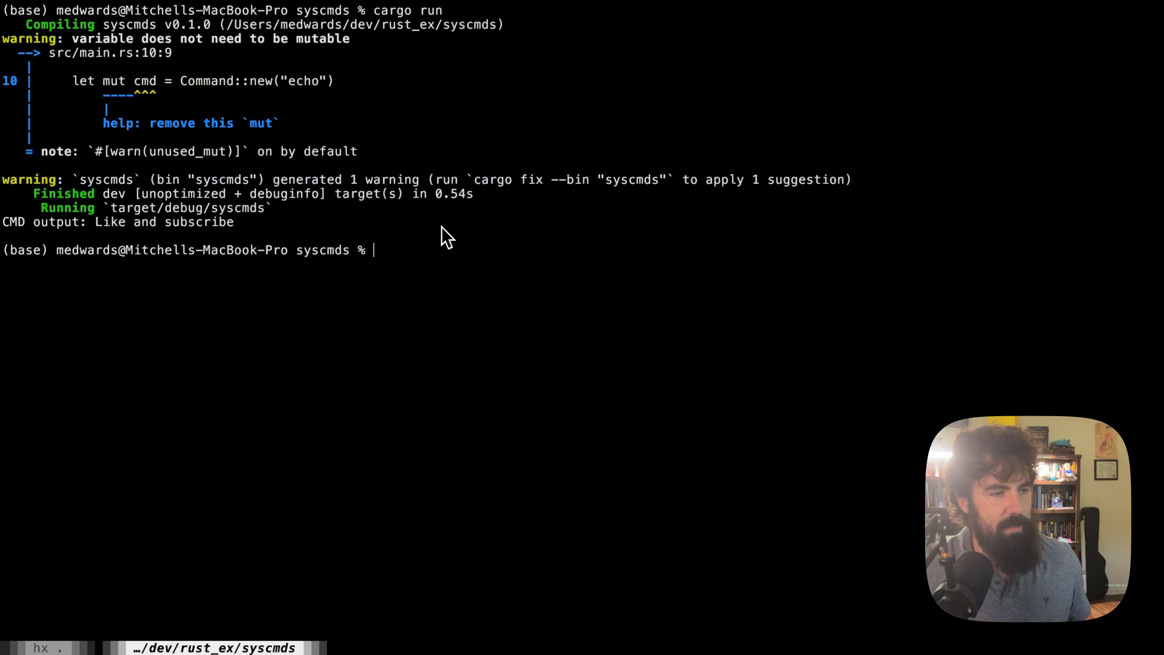
Run cargo run in the terminal and read the printed CMD output.
type("cargo run")
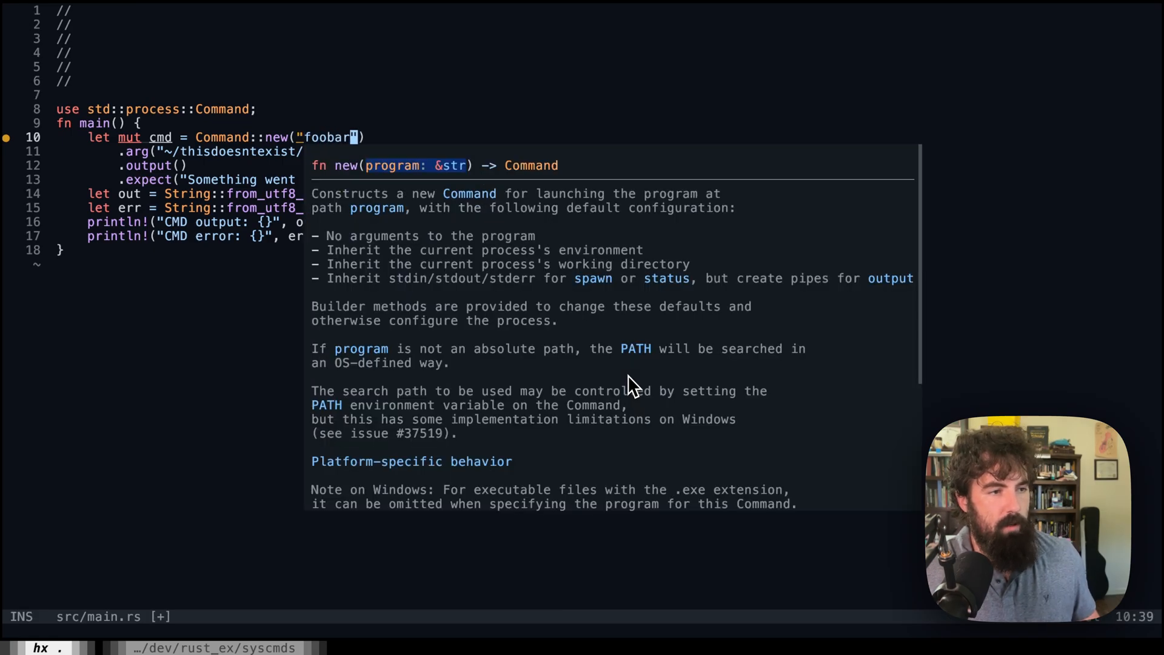
Finish switching the command to foobar with ~/thisdoesntexist/ and leave insert mode.
key("Escape")
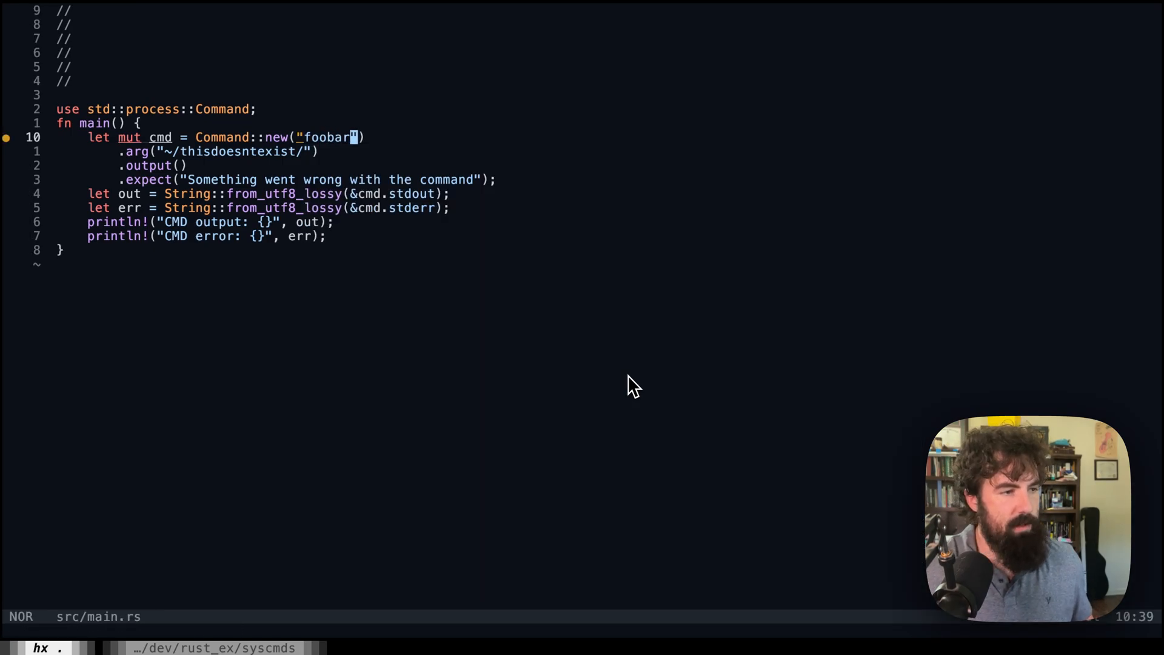